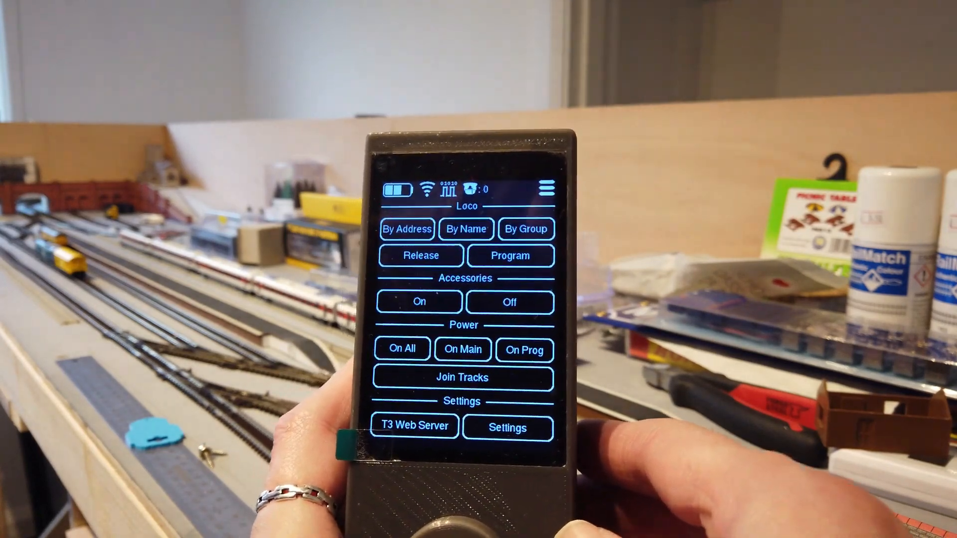
Take control of loco #31 Network Rail in reverse with its lights function switched on
click(406, 229)
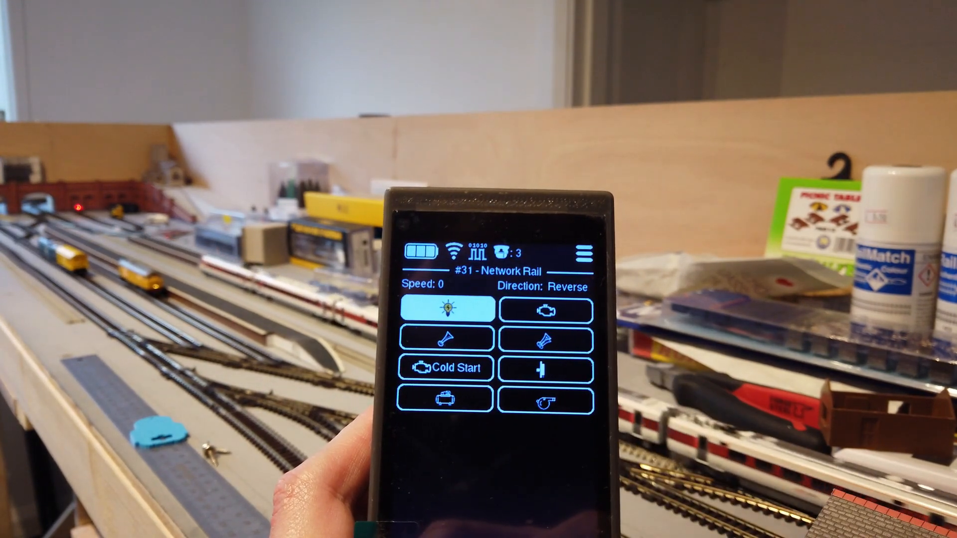
Show the Loco UI Options: Speed Step, Swipe Up/Down/Left/Right and Screen Rotation
click(444, 309)
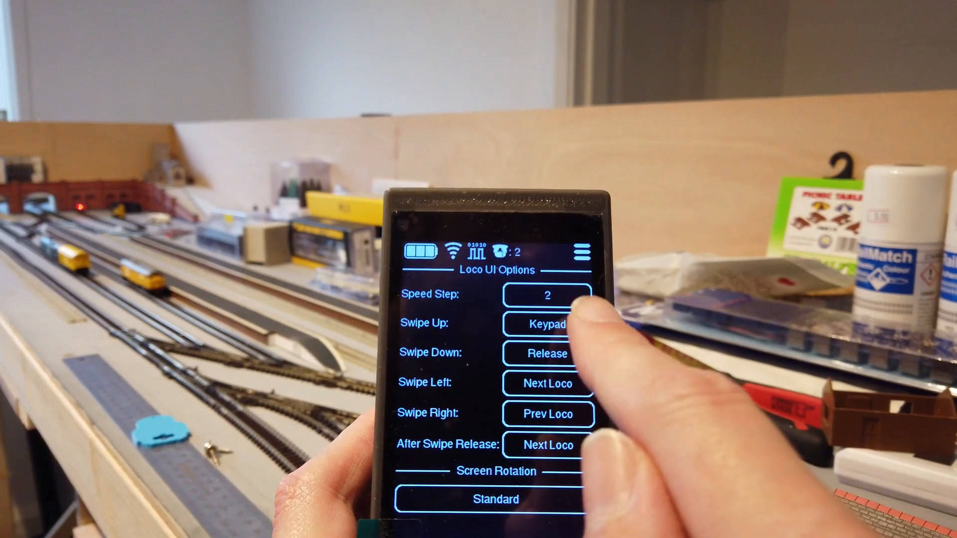
click(548, 324)
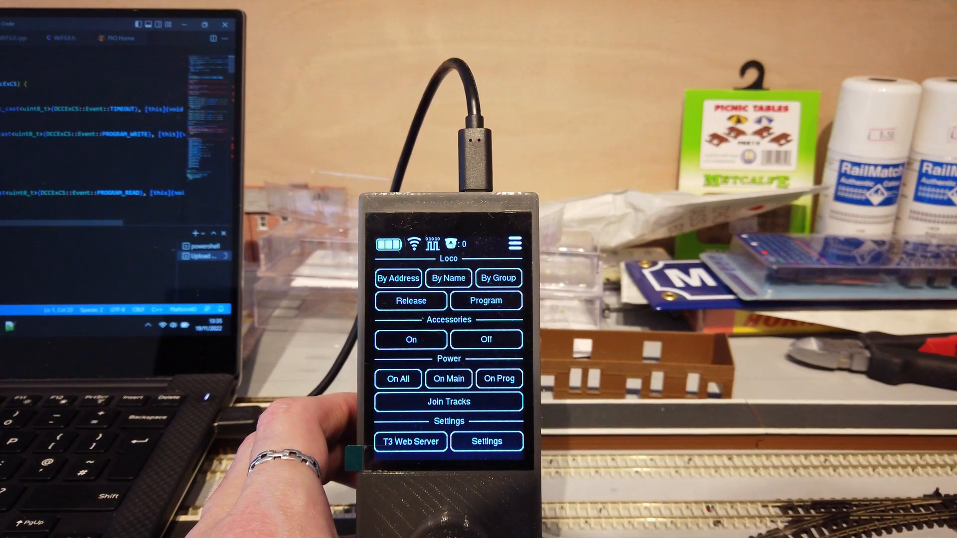
Show CS Settings, Throttle AP SSID and password, and the connection QR code via T3 Web Server
click(409, 442)
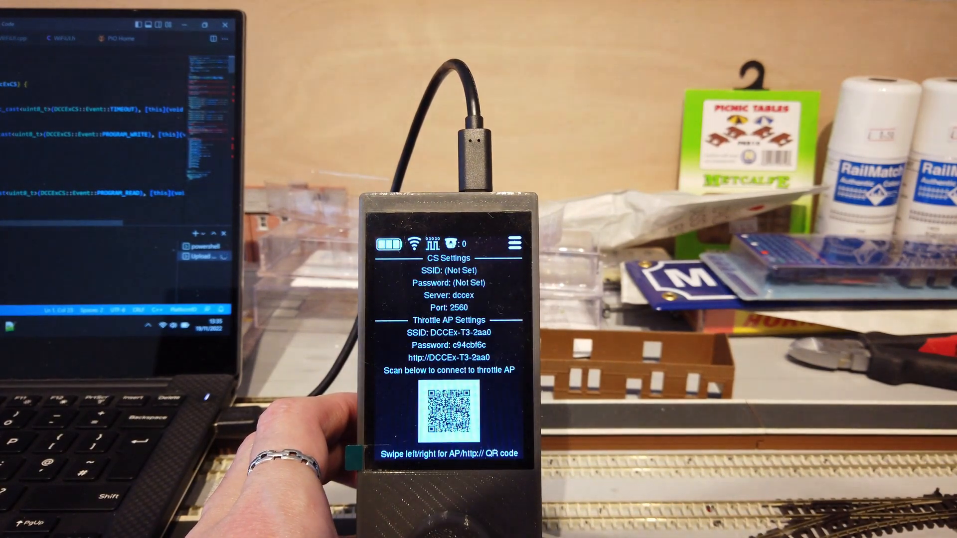